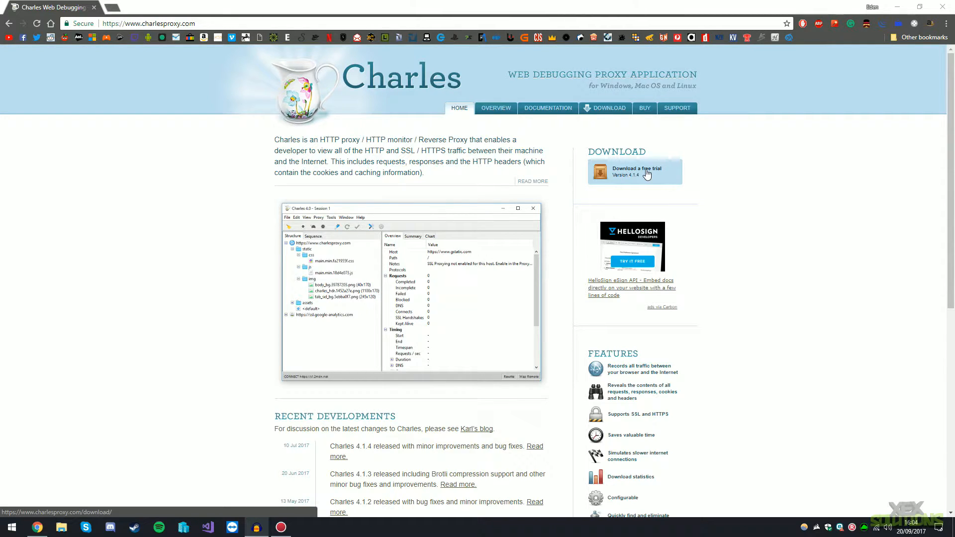
- Download the Charles free-trial installer from charlesproxy.com to the desktop
{"action": "left_click", "coordinate": [635, 171]}
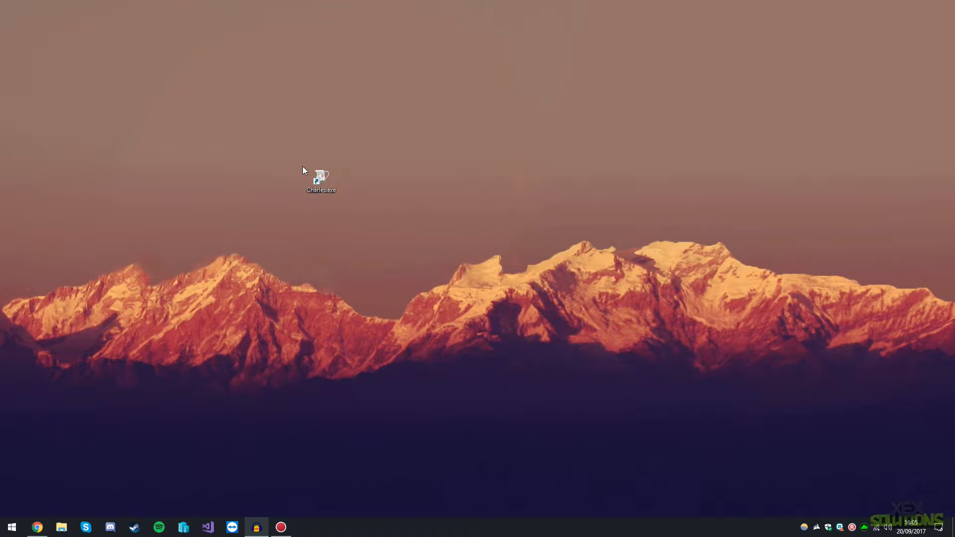
- Run the Charles installer from the desktop, launch Charles 4.0.2 and stop traffic recording
{"action": "left_click", "coordinate": [320, 180]}
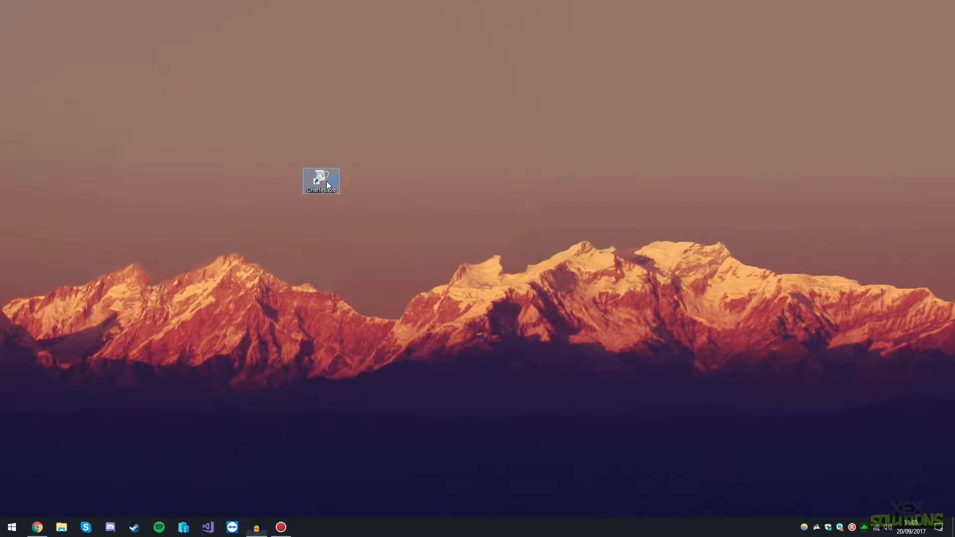
{"action": "double_click", "coordinate": [321, 180]}
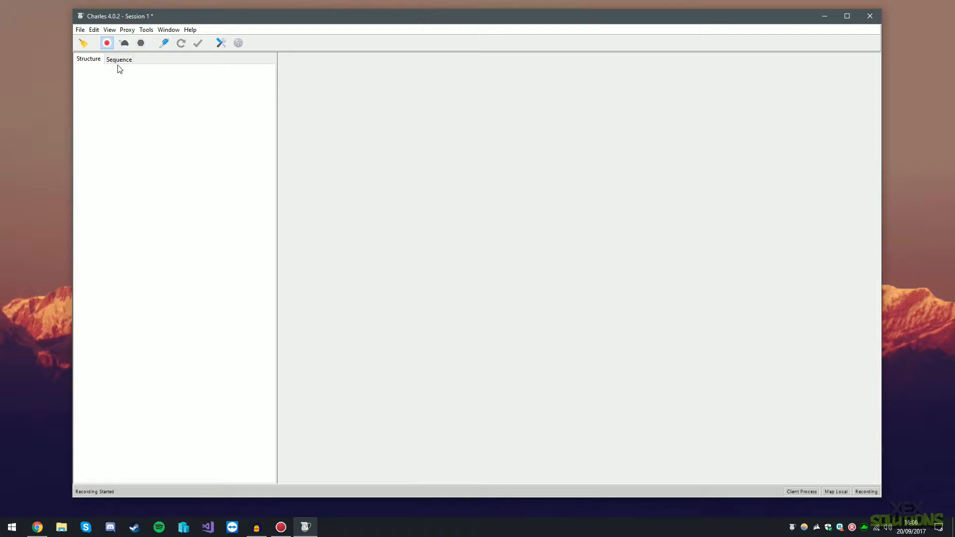
{"action": "left_click", "coordinate": [105, 43]}
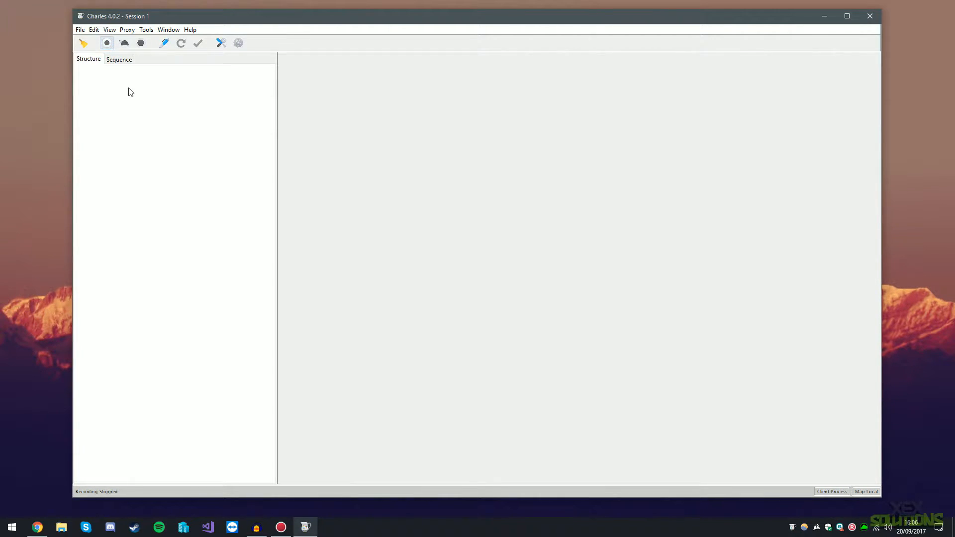
{"action": "mouse_move", "coordinate": [102, 332]}
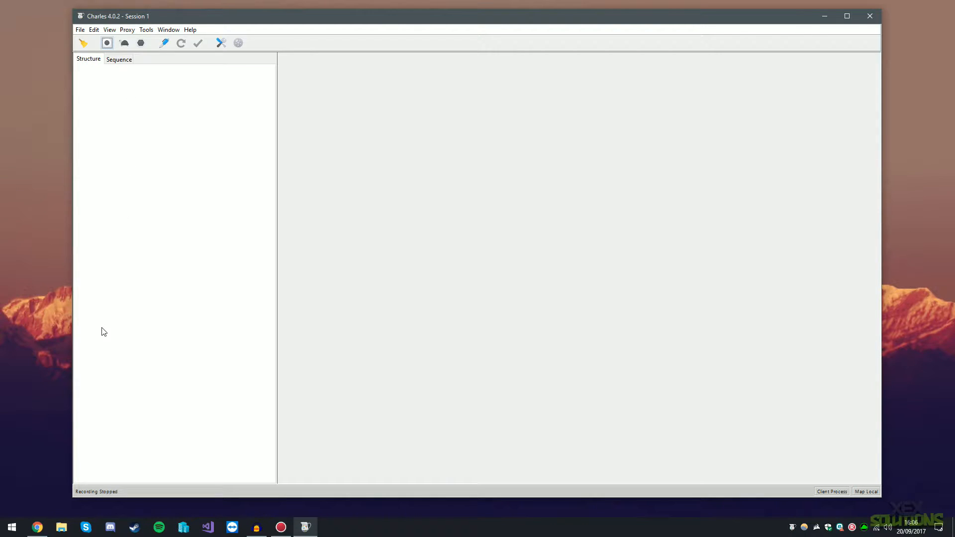
- Run ipconfig in Command Prompt to find the wireless IPv4 address 192.168.0.26
{"action": "left_click", "coordinate": [10, 525]}
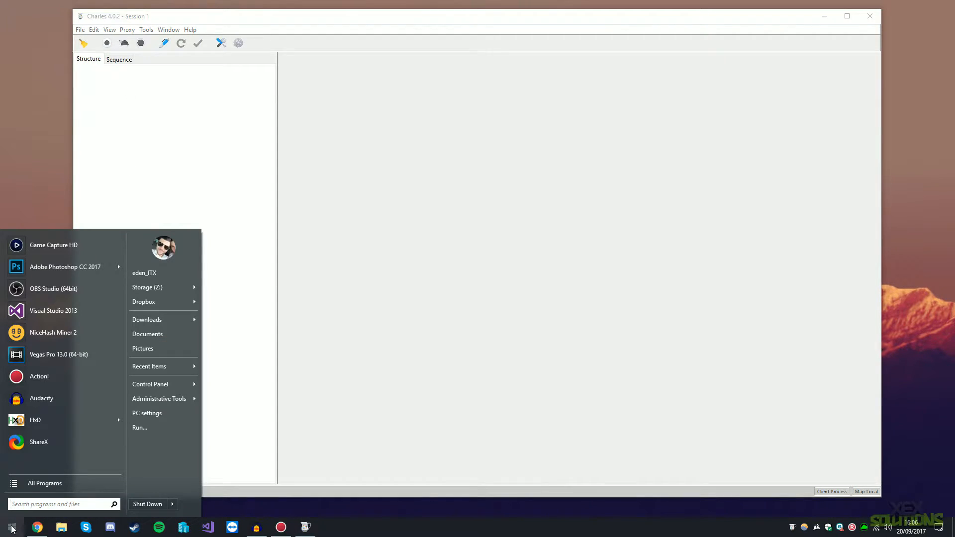
{"action": "type", "text": "cmd"}
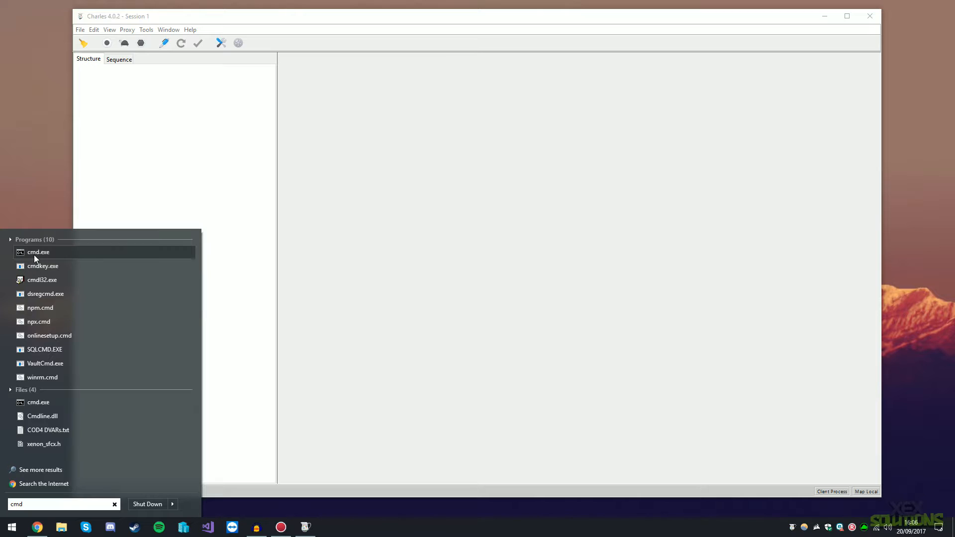
{"action": "left_click", "coordinate": [39, 251]}
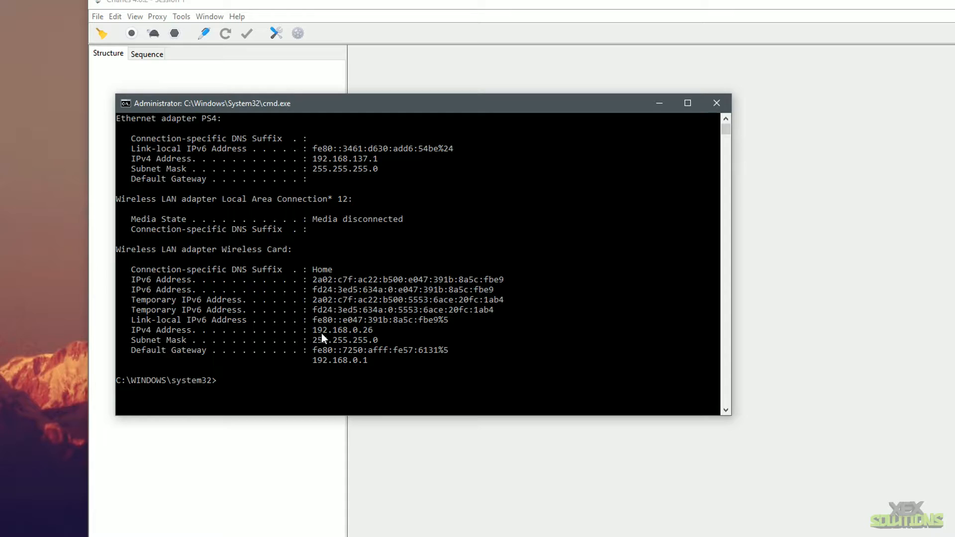
{"action": "mouse_move", "coordinate": [365, 343]}
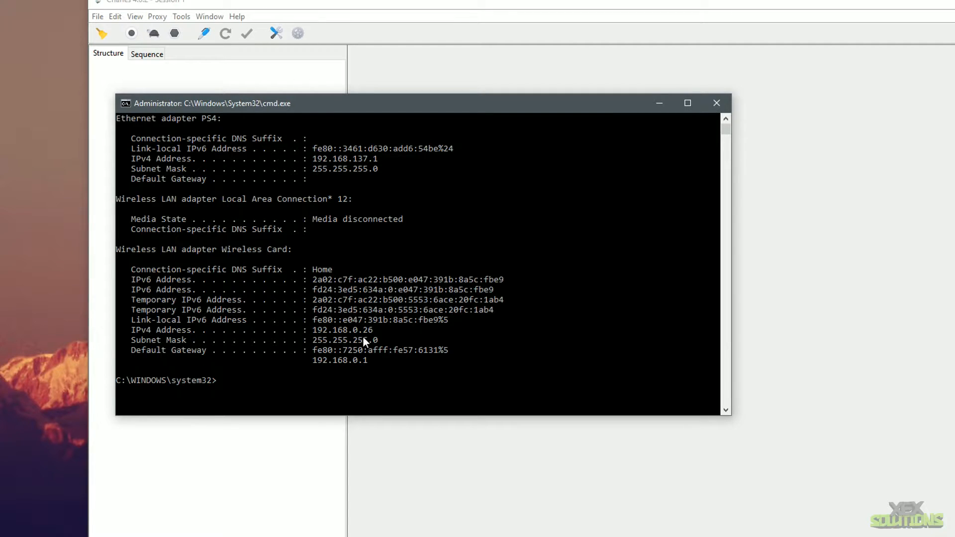
{"action": "mouse_move", "coordinate": [489, 349]}
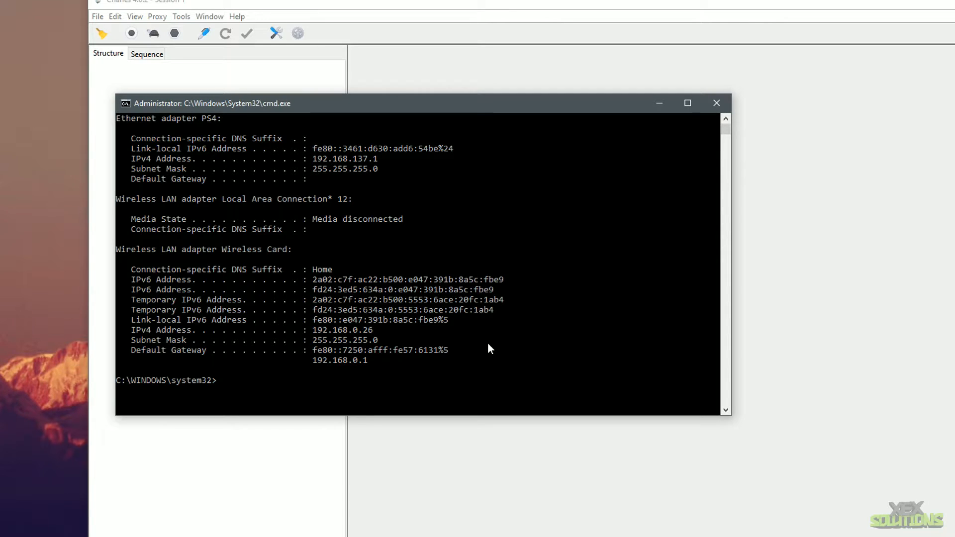
{"action": "left_click", "coordinate": [717, 103]}
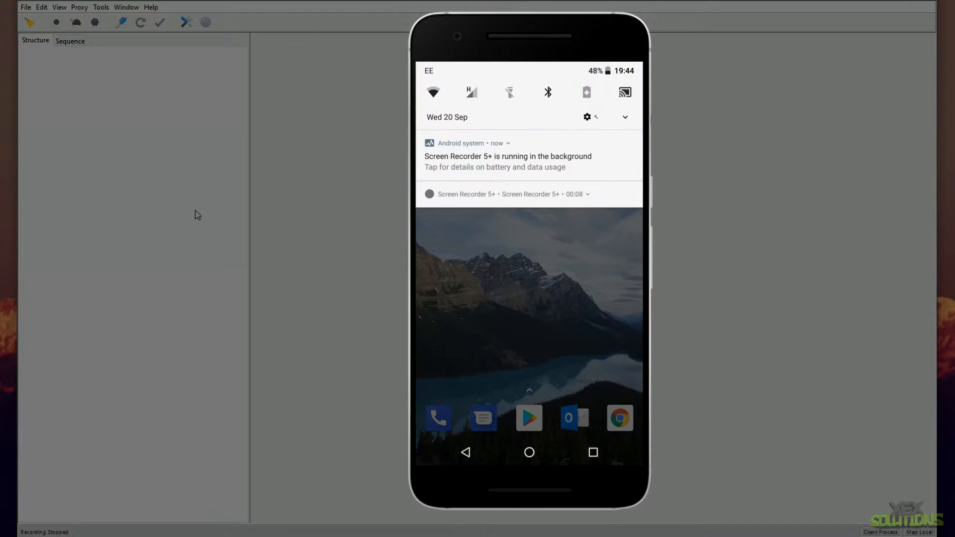
- Bring up the options menu for the connected MI5_Surveillance_5Ghz Wi-Fi network on the phone
{"action": "left_click", "coordinate": [433, 93]}
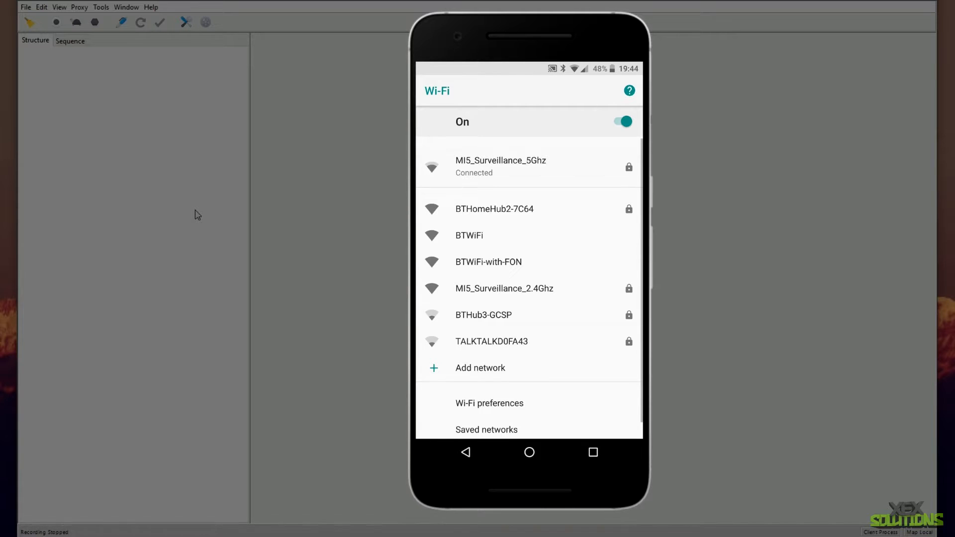
{"action": "left_click", "coordinate": [502, 165]}
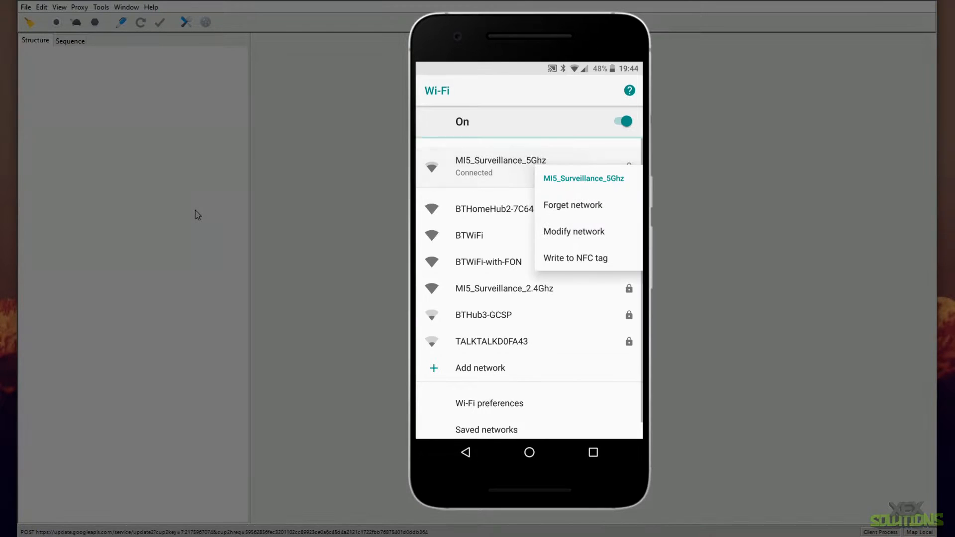
- Set the network's proxy to Manual with hostname 192.168.0.26 and port 8888, then save
{"action": "left_click", "coordinate": [573, 232]}
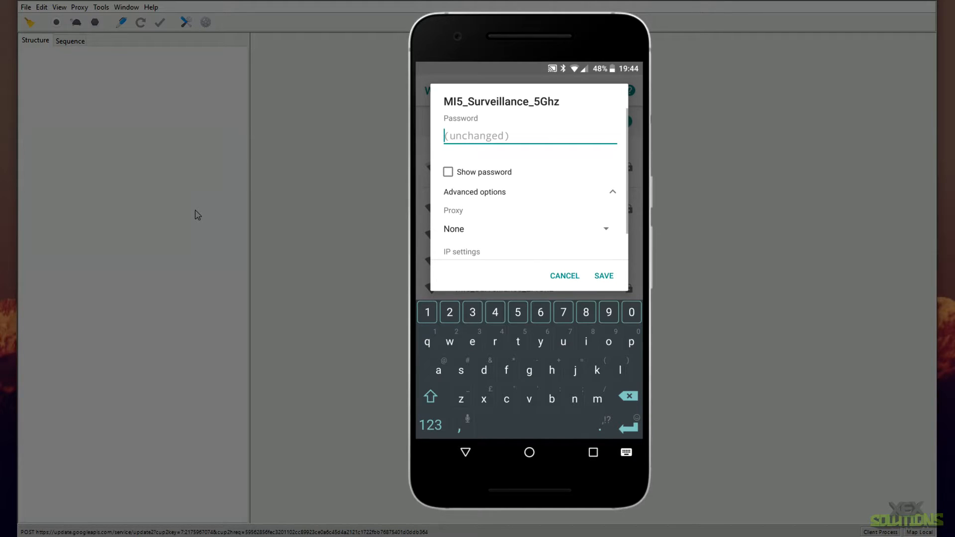
{"action": "left_click", "coordinate": [527, 229]}
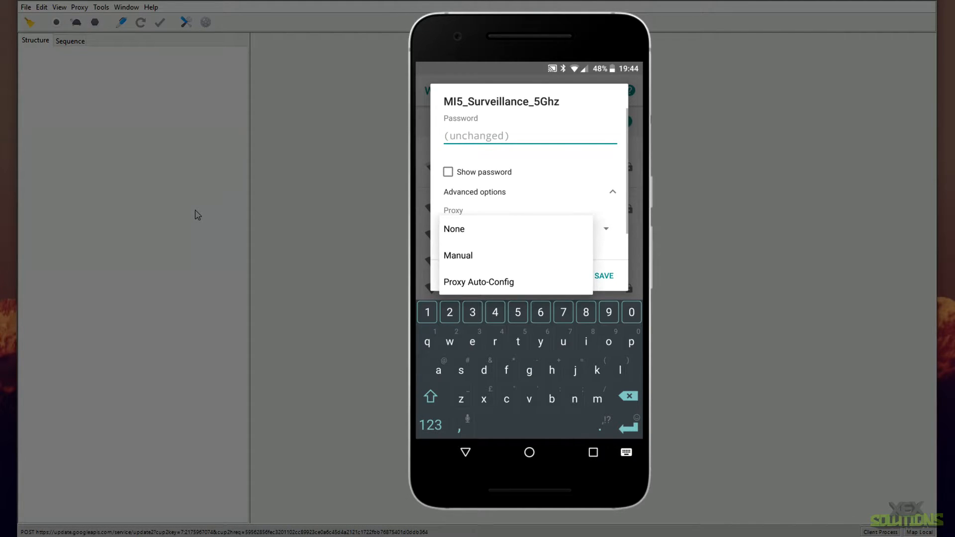
{"action": "left_click", "coordinate": [458, 254]}
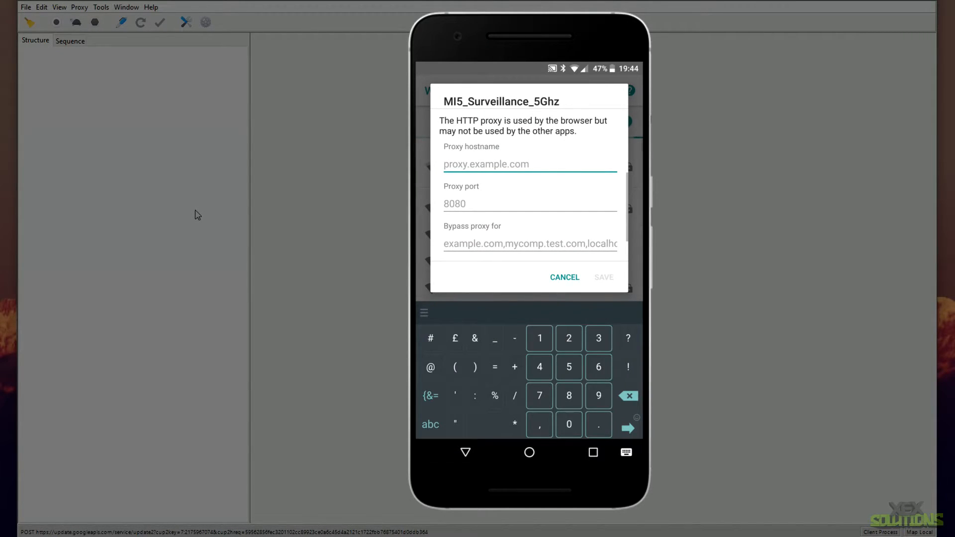
{"action": "type", "text": "192.168.0.26"}
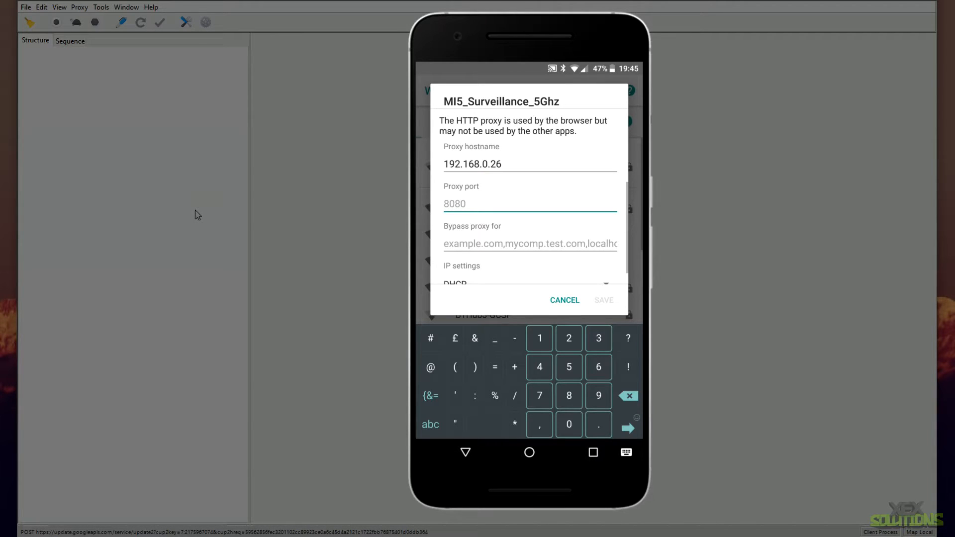
{"action": "type", "text": "8888"}
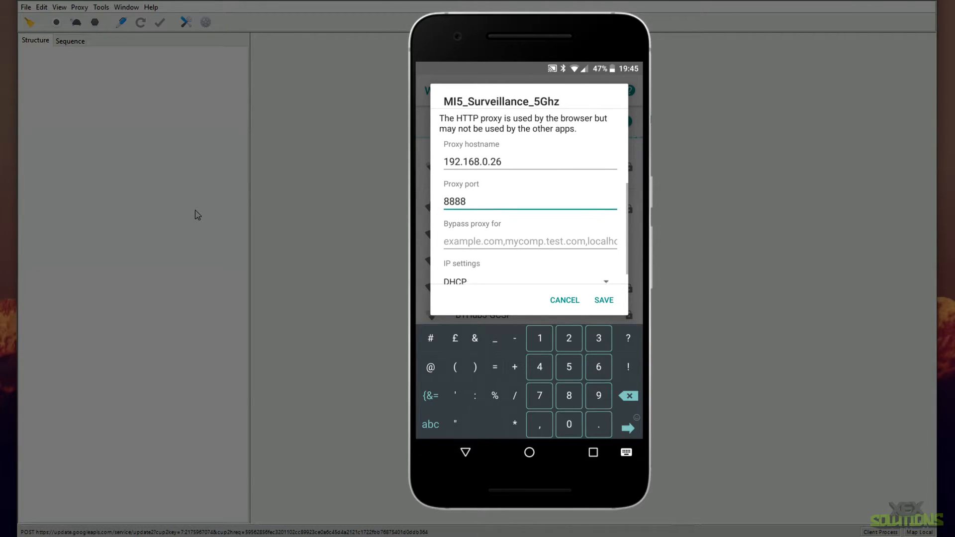
{"action": "scroll", "scroll_direction": "down", "scroll_amount": 3}
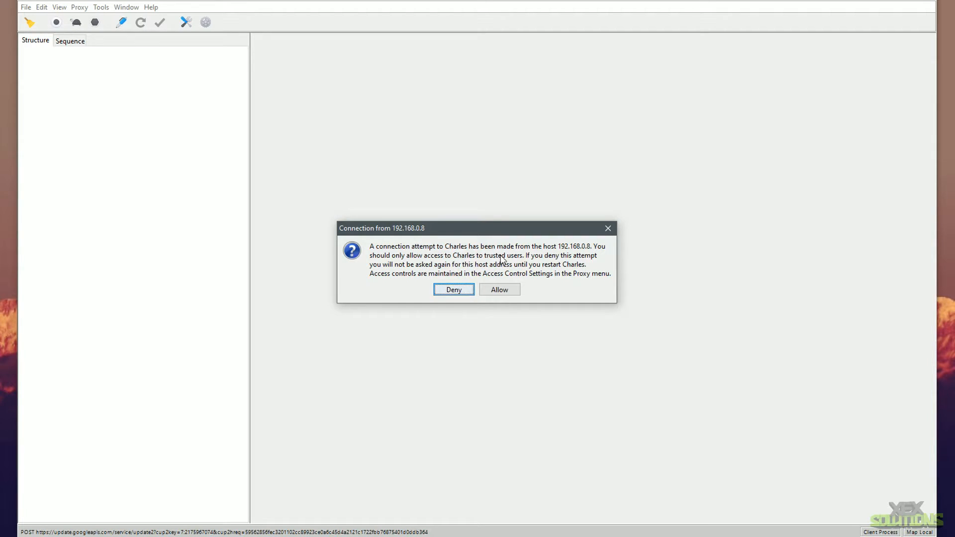
{"action": "mouse_move", "coordinate": [589, 259]}
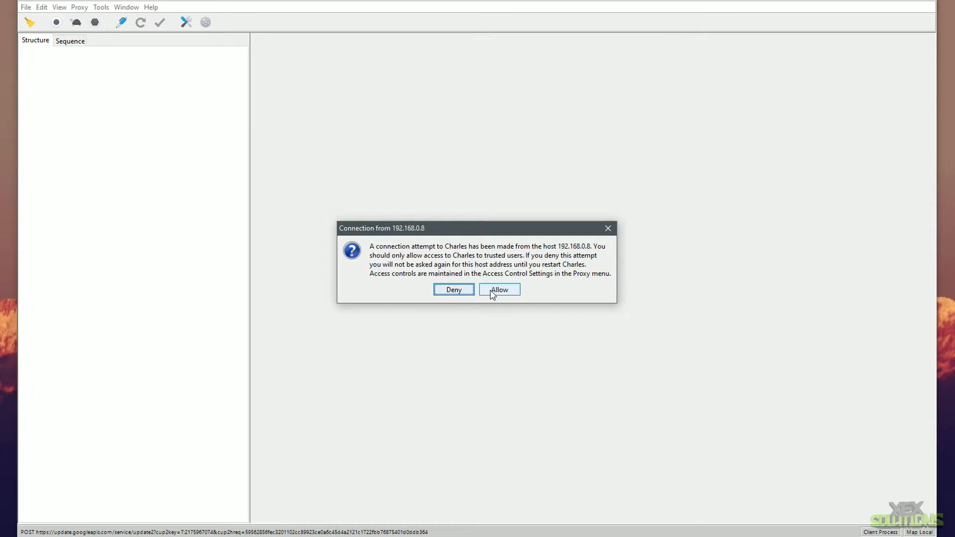
- Allow the phone's connection from 192.168.0.8 in Charles
{"action": "left_click", "coordinate": [499, 289]}
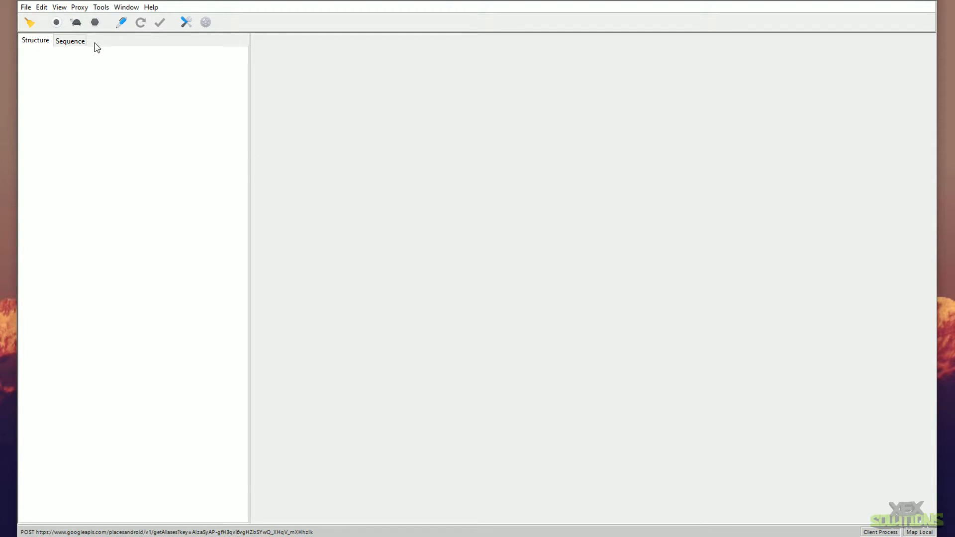
- Start recording phone traffic and bring up options for the device-api.urbanairship.com host
{"action": "left_click", "coordinate": [55, 22]}
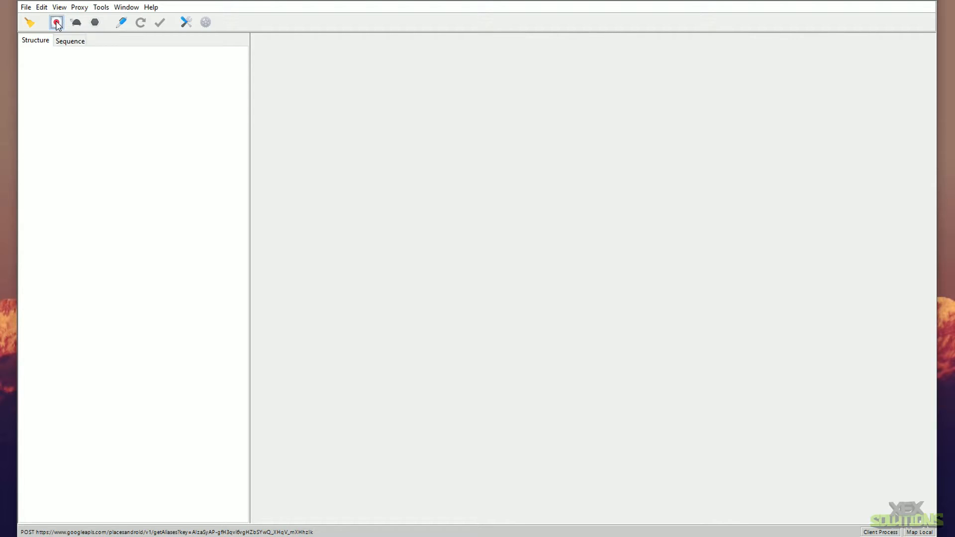
{"action": "left_click", "coordinate": [55, 23]}
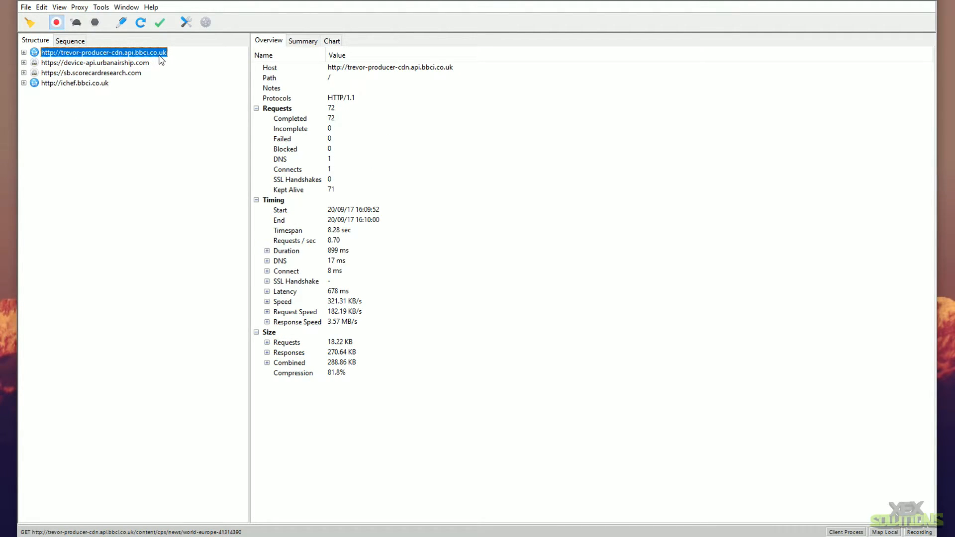
{"action": "mouse_move", "coordinate": [54, 100]}
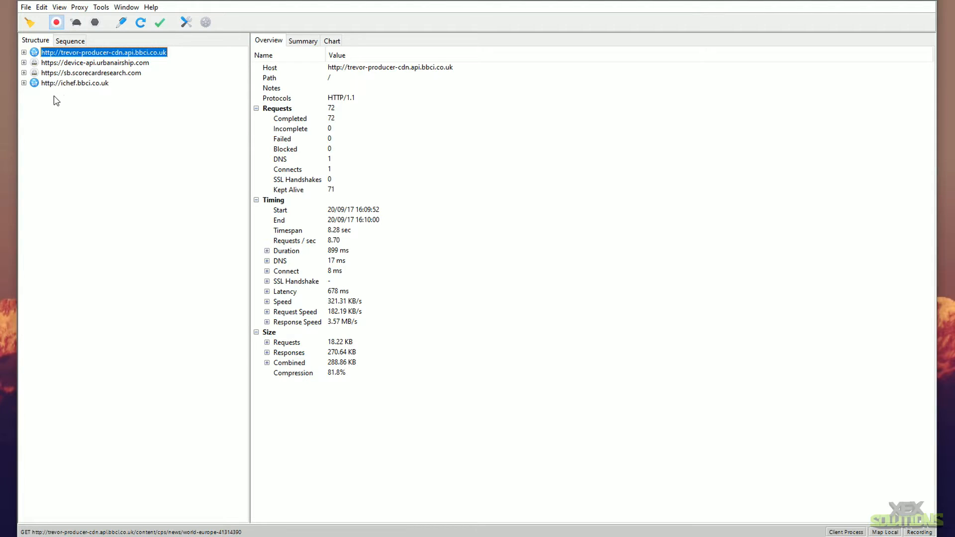
{"action": "mouse_move", "coordinate": [37, 61]}
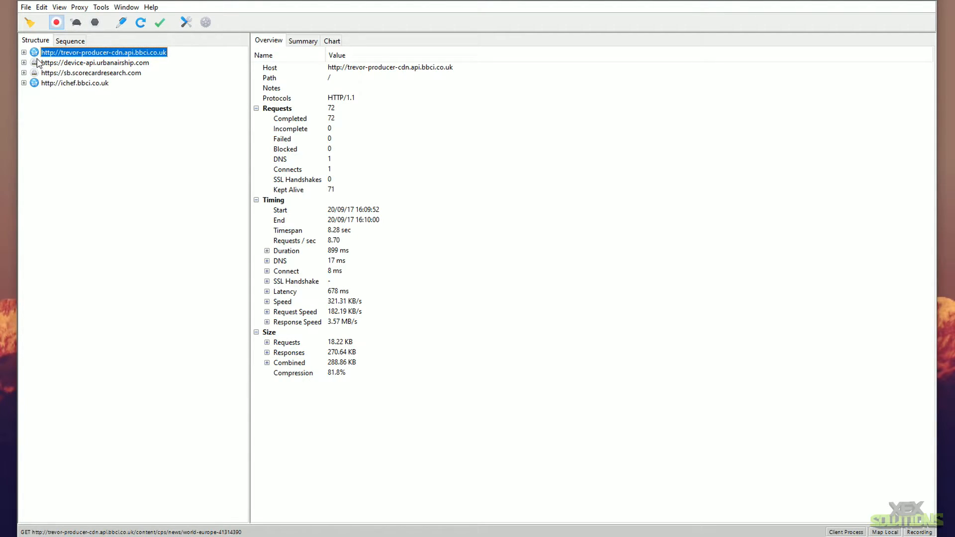
{"action": "right_click", "coordinate": [100, 53]}
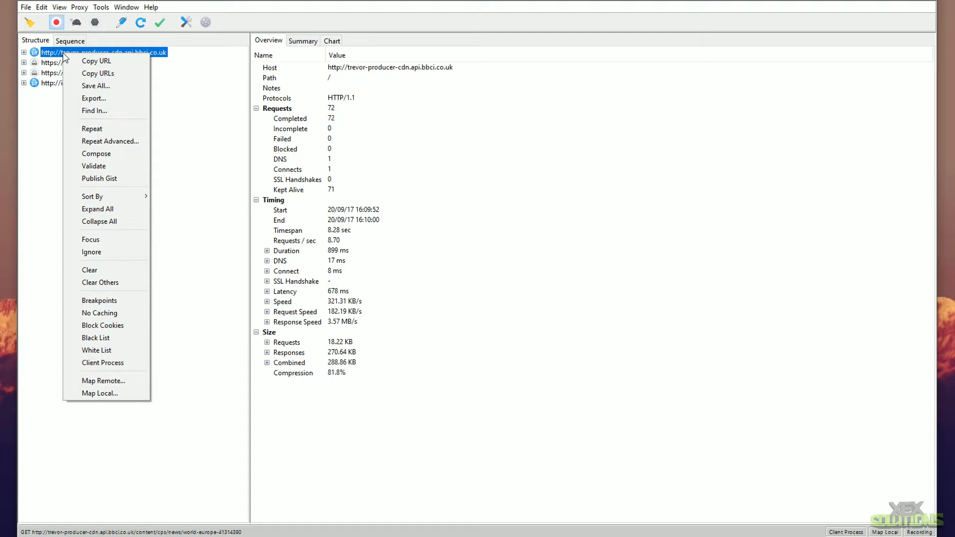
- Enable SSL Proxying for the device-api.urbanairship.com host so its requests become readable
{"action": "left_click", "coordinate": [83, 64]}
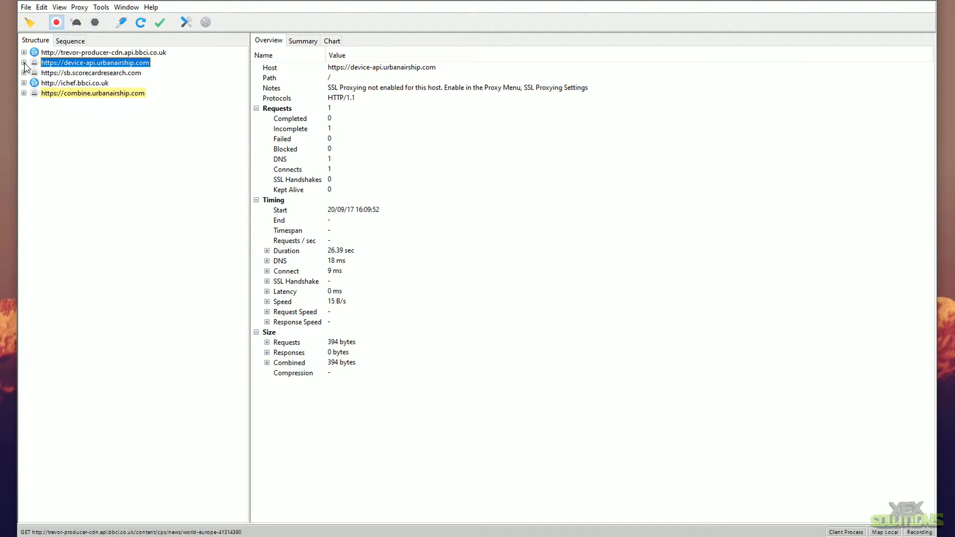
{"action": "left_click", "coordinate": [25, 64]}
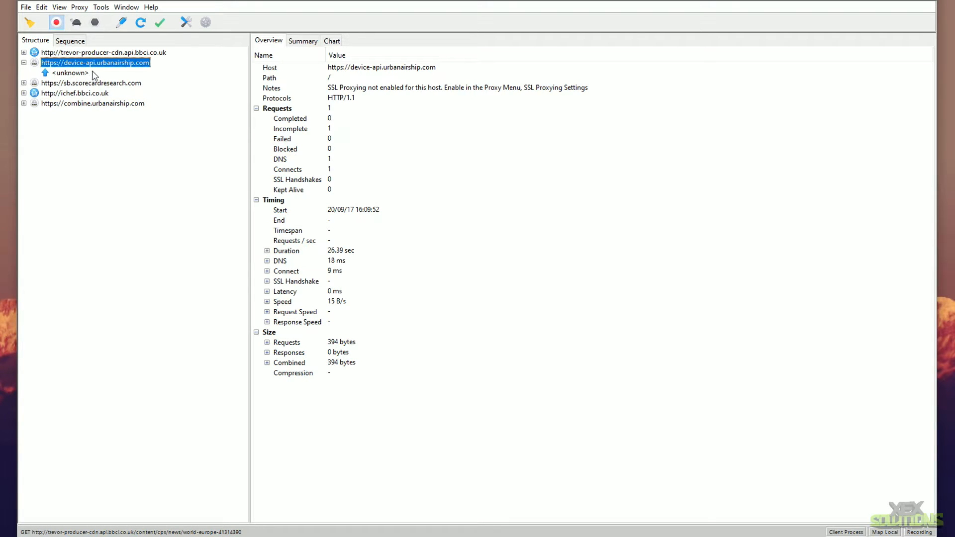
{"action": "right_click", "coordinate": [115, 63]}
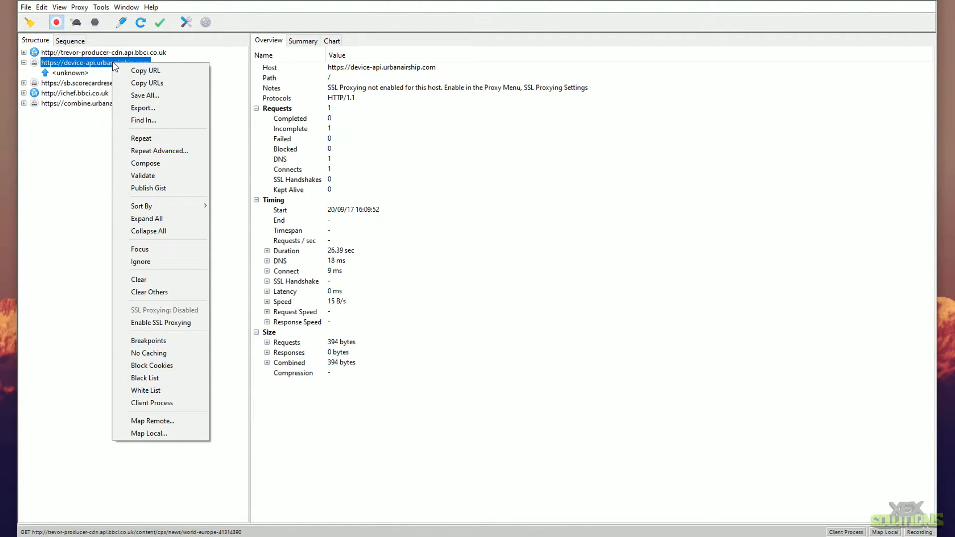
{"action": "left_click", "coordinate": [161, 322]}
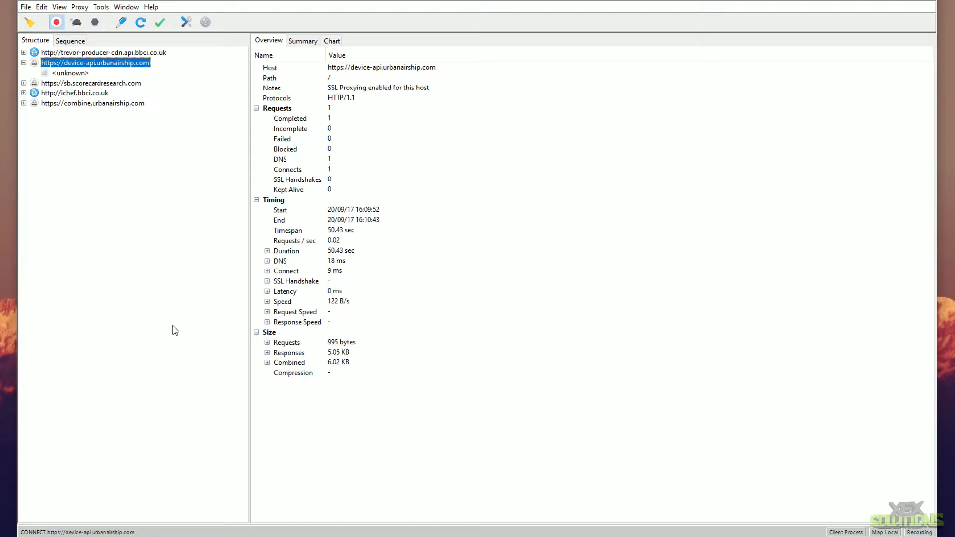
{"action": "mouse_move", "coordinate": [181, 265]}
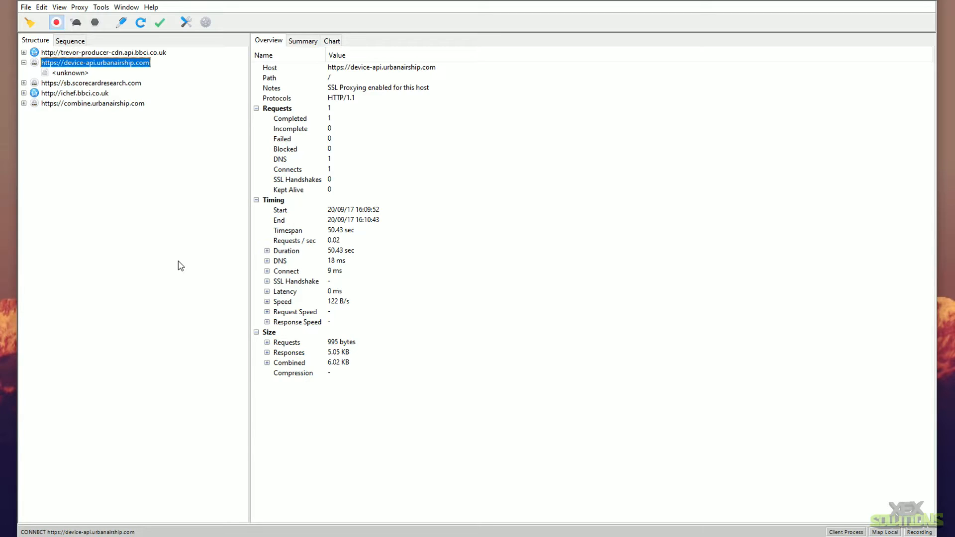
{"action": "mouse_move", "coordinate": [33, 24]}
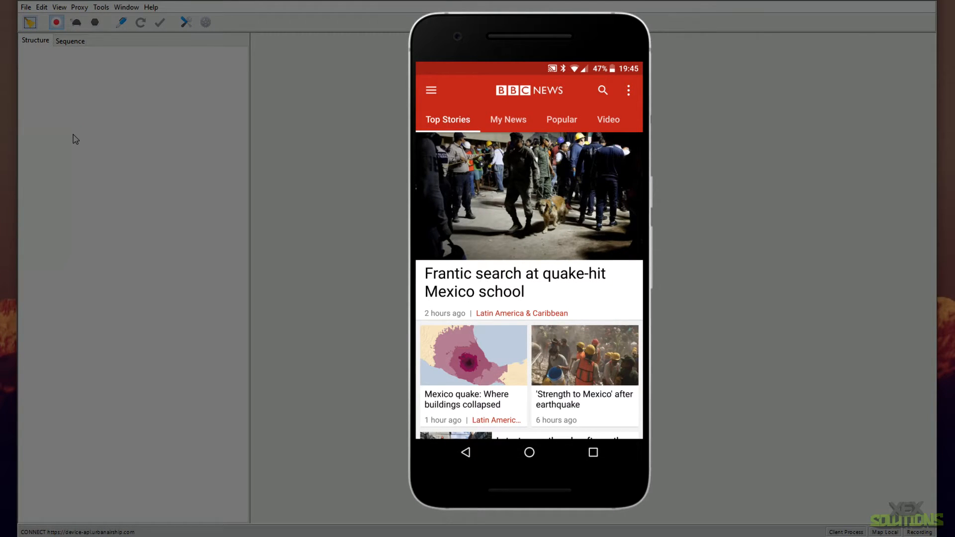
- Browse BBC News on the phone and review the ichef.bbci.co.uk host's JPEG image request
{"action": "left_click", "coordinate": [561, 119]}
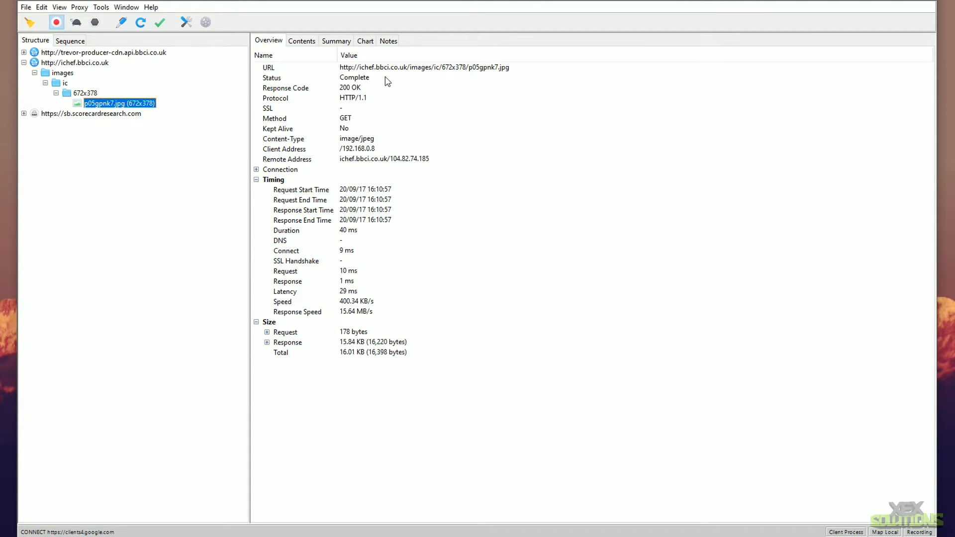
{"action": "mouse_move", "coordinate": [514, 71]}
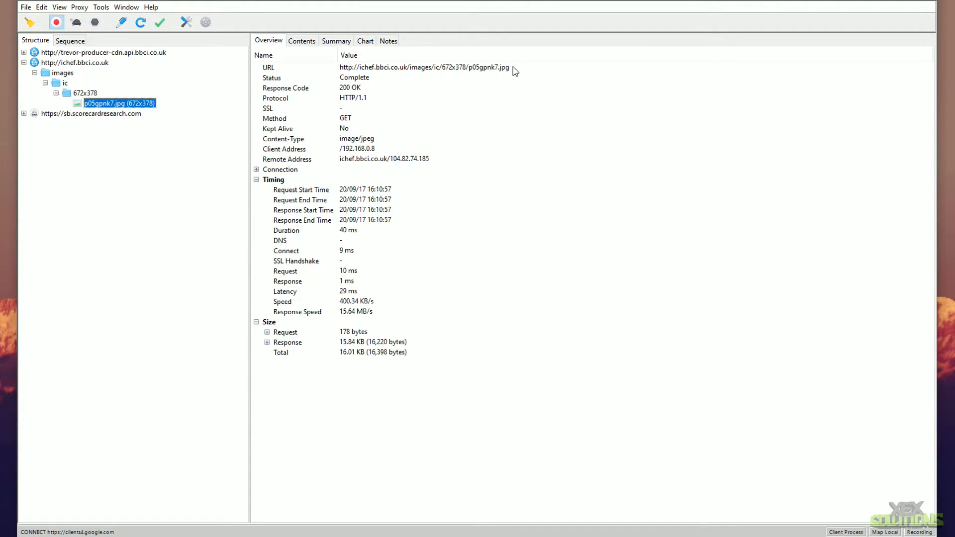
{"action": "mouse_move", "coordinate": [387, 72]}
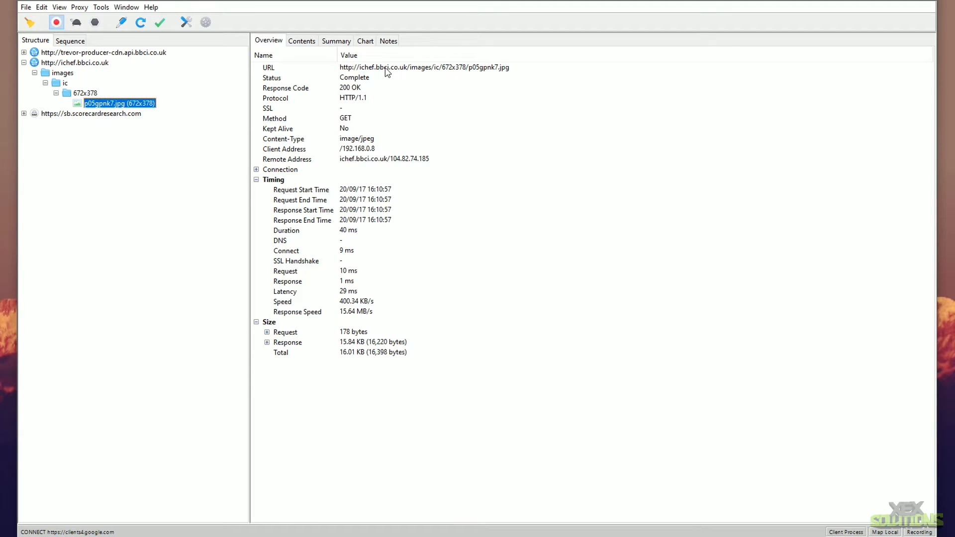
{"action": "right_click", "coordinate": [118, 102]}
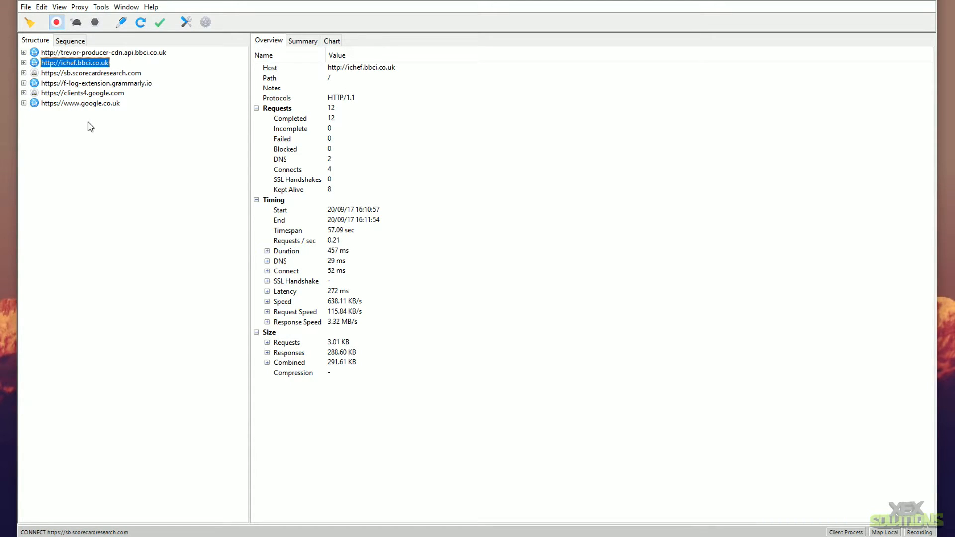
{"action": "mouse_move", "coordinate": [108, 109]}
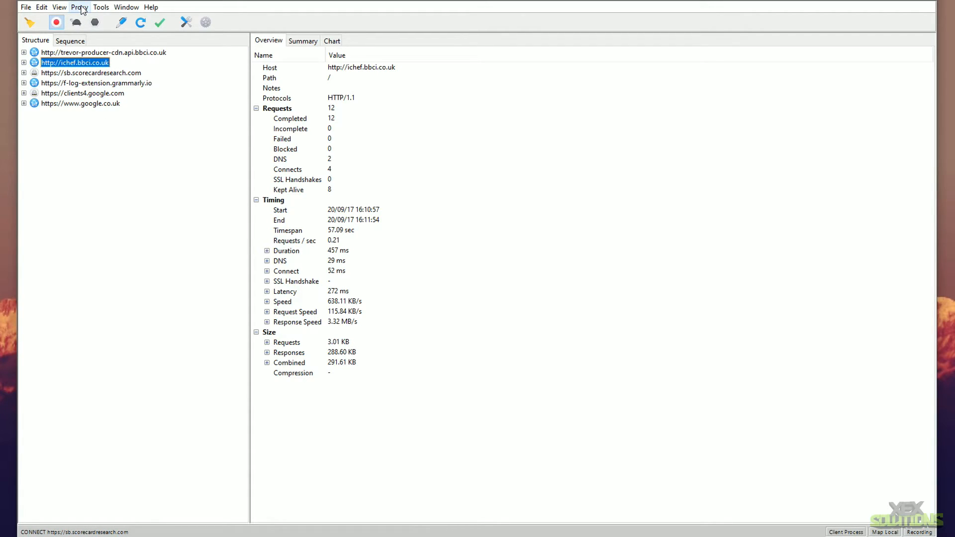
- Uncheck Windows Proxy in the Proxy menu so only the phone's traffic is captured
{"action": "left_click", "coordinate": [81, 8]}
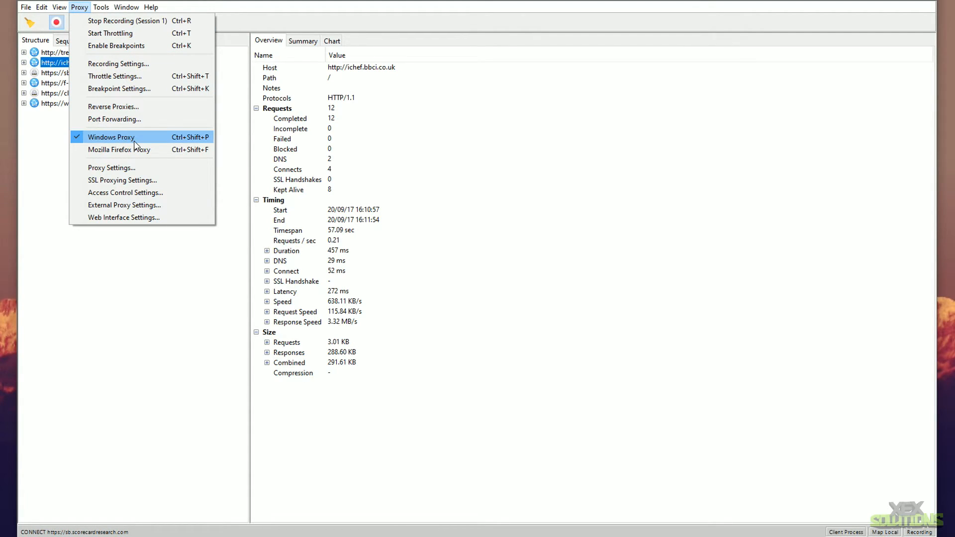
{"action": "left_click", "coordinate": [112, 137]}
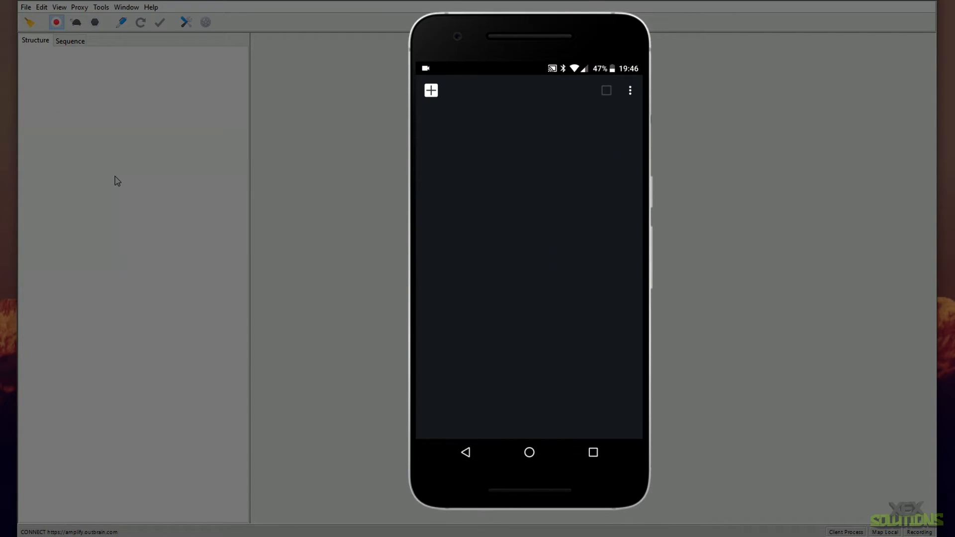
- Clear the session and record Doodle Jump's ad and analytics hosts such as ads.mopub.com
{"action": "left_click", "coordinate": [430, 90]}
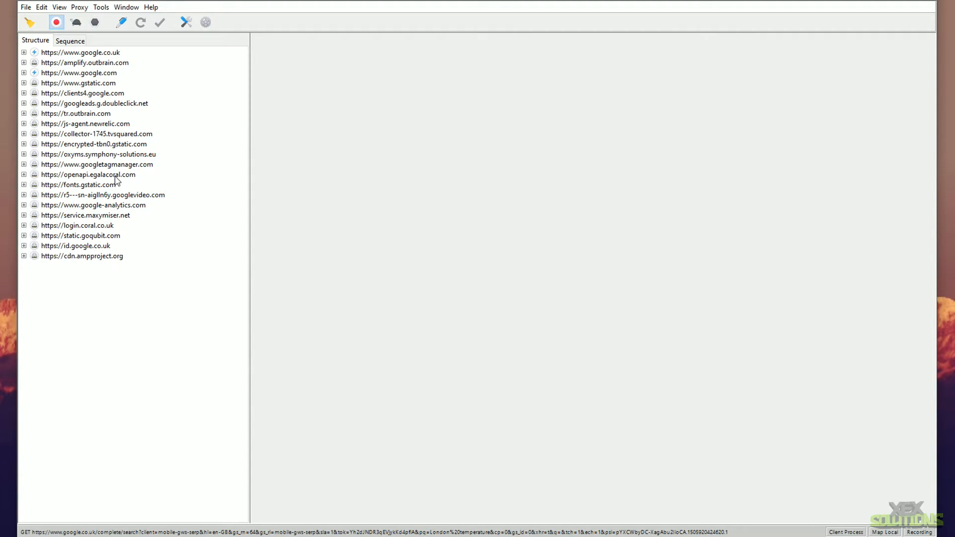
{"action": "left_click", "coordinate": [82, 93]}
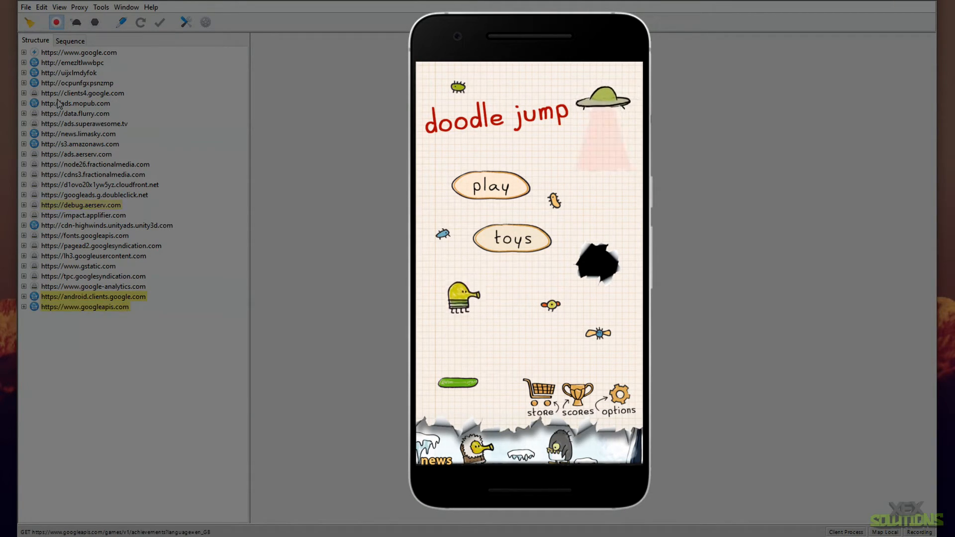
- Expand scores-android-free.limasky.com and view the leaderboard.cfm?l=1 request's Overview
{"action": "left_click", "coordinate": [580, 394]}
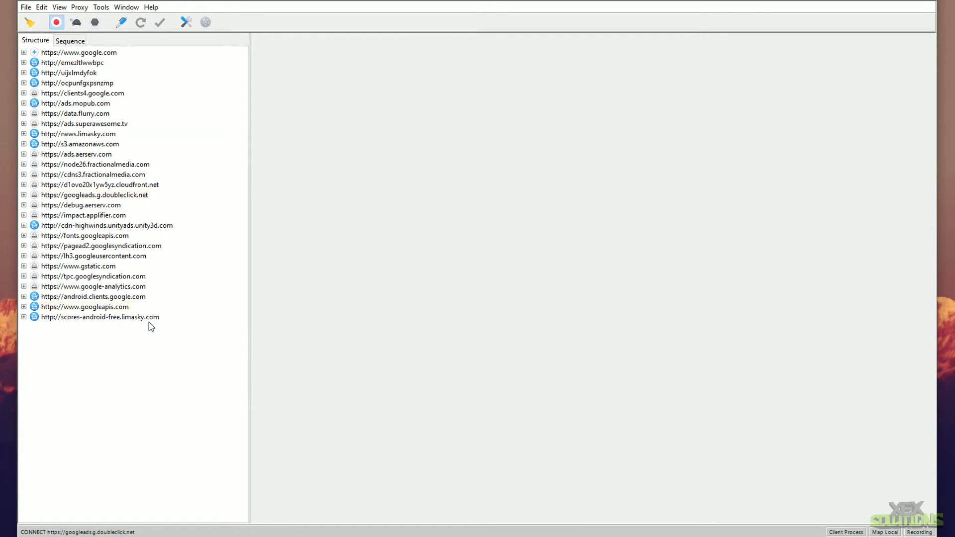
{"action": "left_click", "coordinate": [99, 317]}
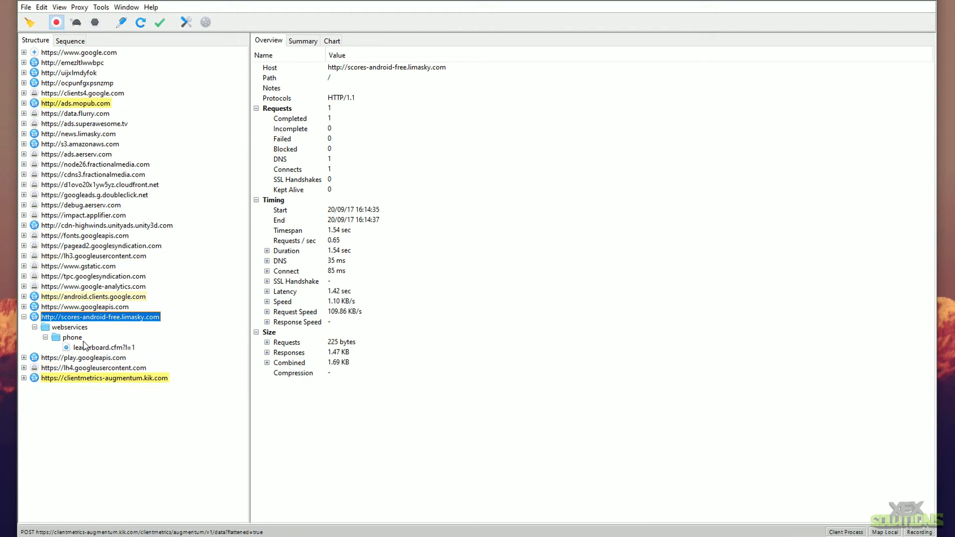
{"action": "left_click", "coordinate": [101, 347]}
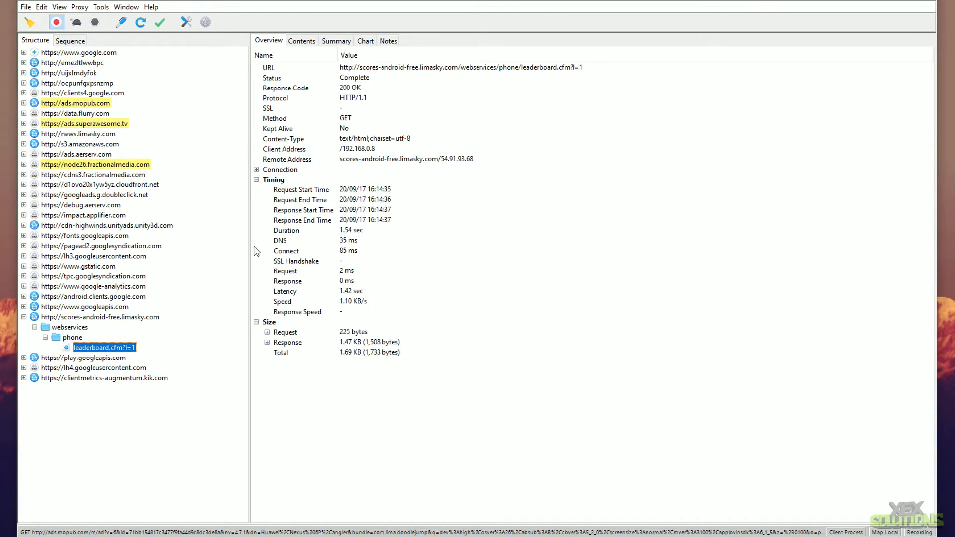
{"action": "right_click", "coordinate": [100, 348]}
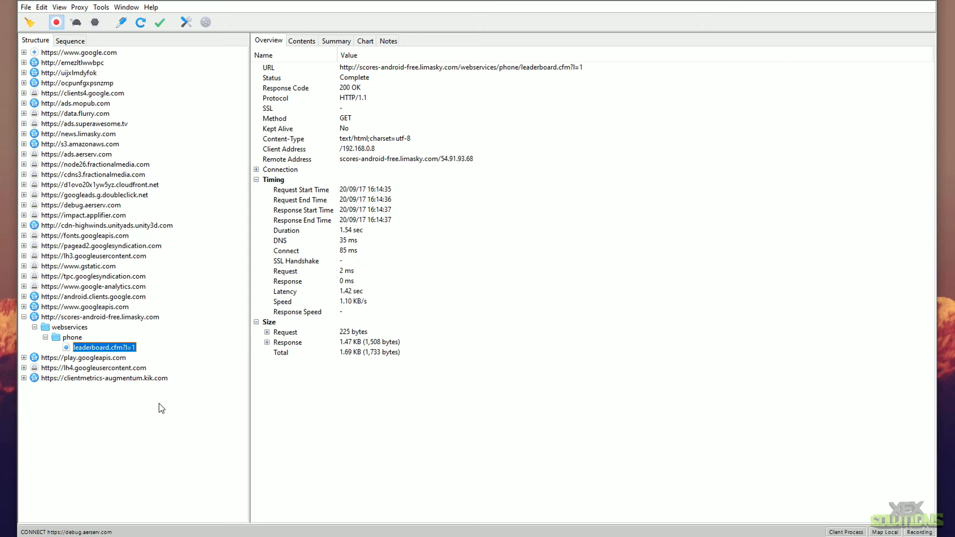
{"action": "mouse_move", "coordinate": [102, 157]}
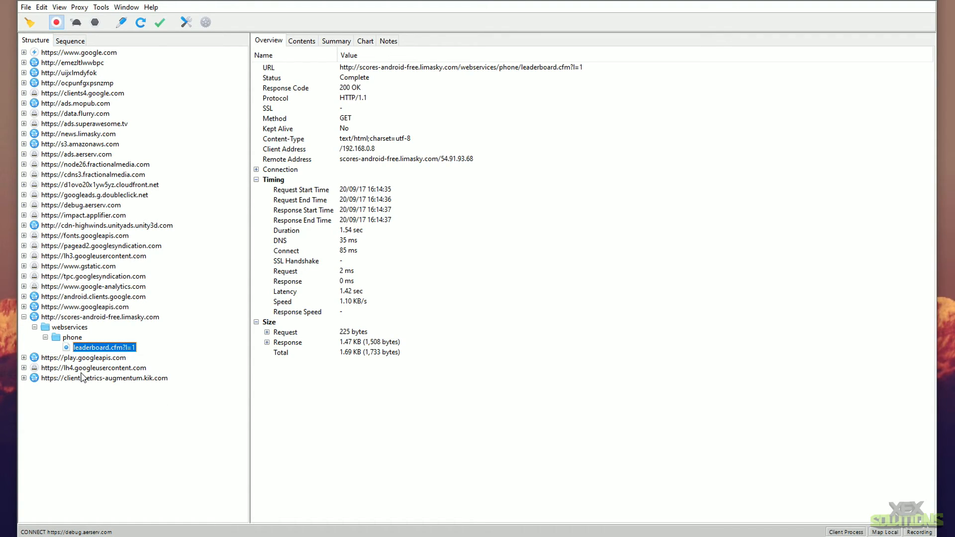
- Switch to the Sequence view listing captured requests chronologically
{"action": "left_click", "coordinate": [69, 40]}
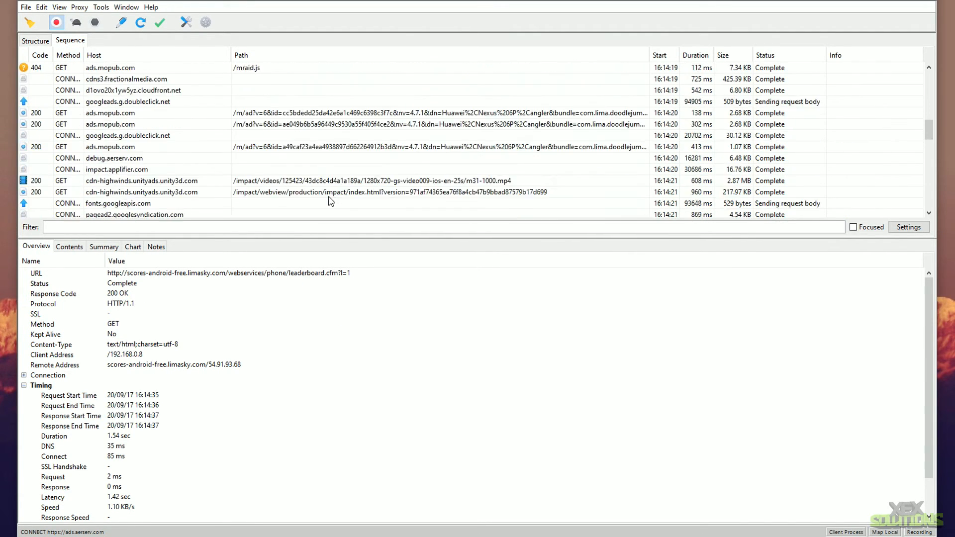
- Select the unityads index.html ad request to read its headers and response contents
{"action": "scroll", "scroll_direction": "down", "scroll_amount": 3}
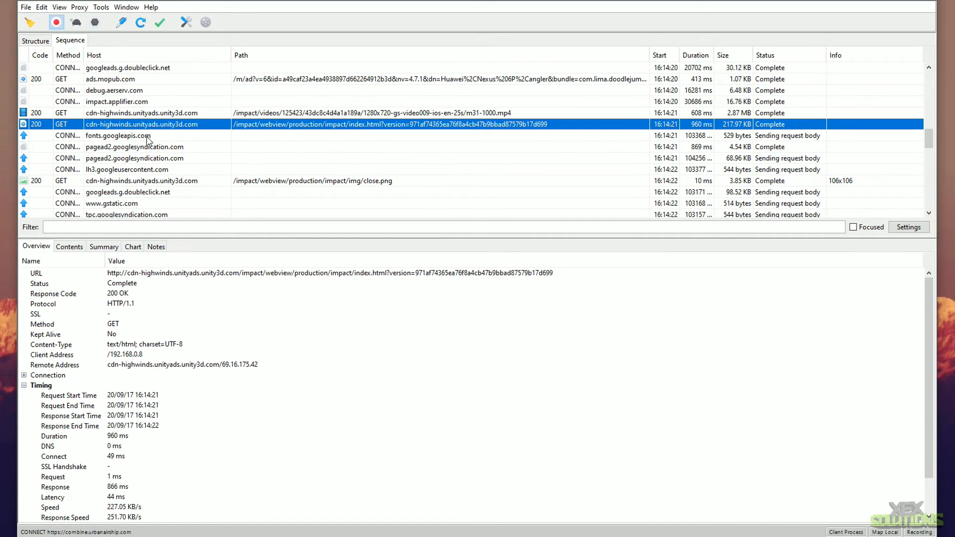
{"action": "left_click", "coordinate": [141, 180]}
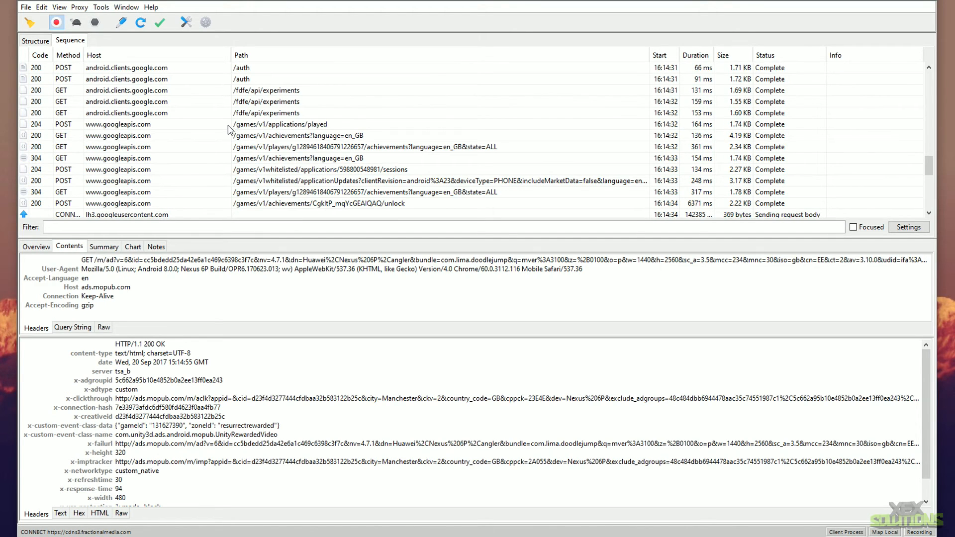
{"action": "mouse_move", "coordinate": [295, 133]}
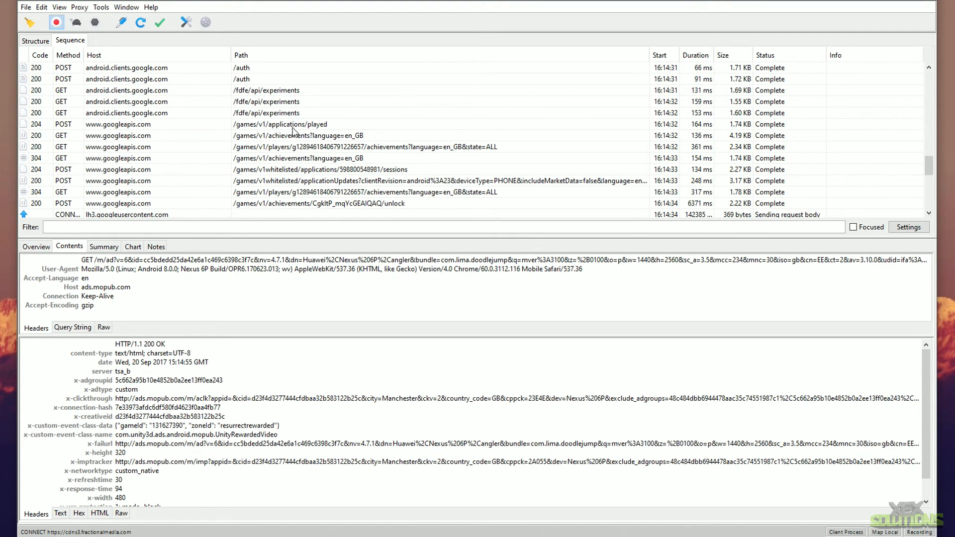